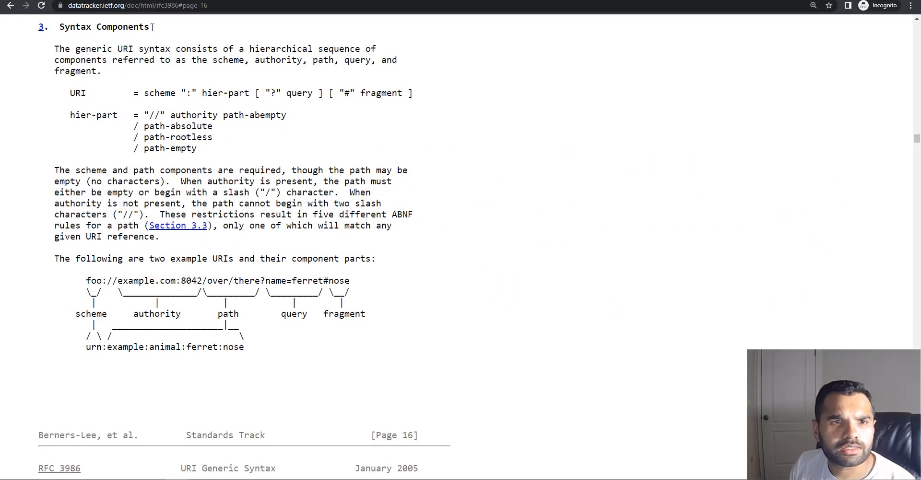
Step: Highlight the generic URI syntax sentence and the words 'scheme' and 'query' while zoomed in
{"action": "key", "text": "ctrl+plus"}
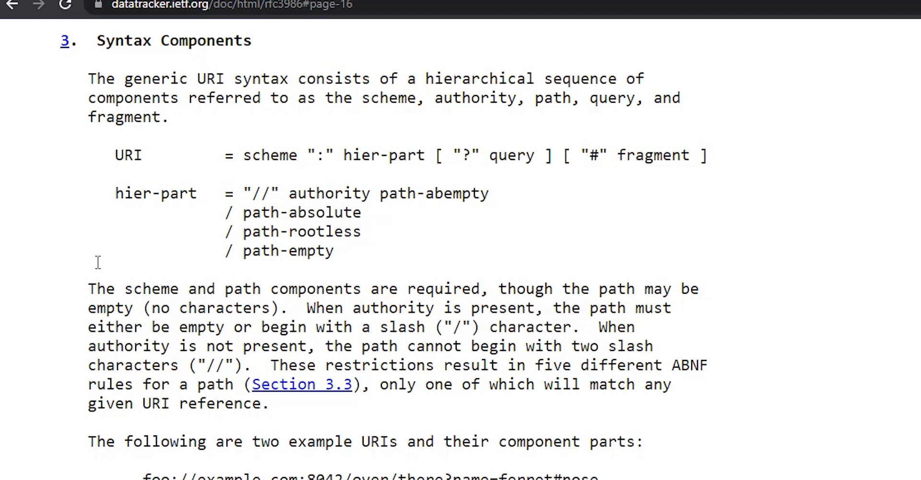
{"action": "scroll", "scroll_direction": "up", "scroll_amount": 3}
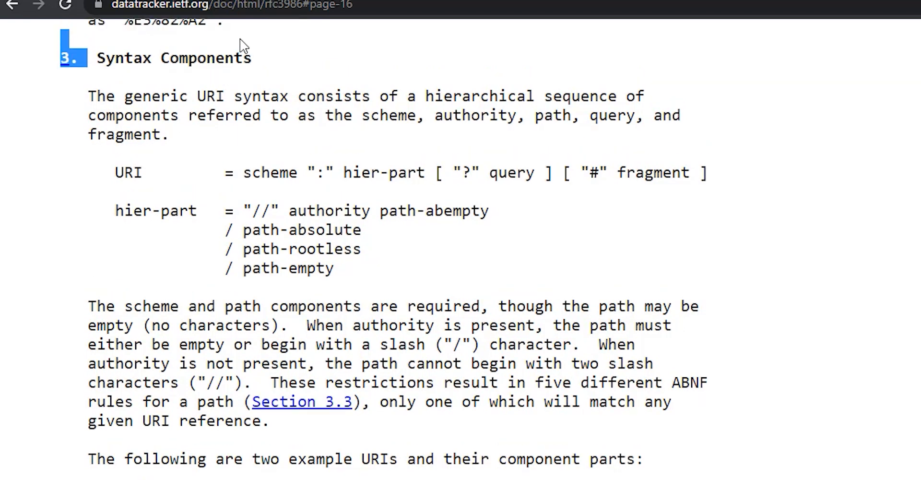
{"action": "left_click_drag", "start_coordinate": [104, 96], "coordinate": [324, 95]}
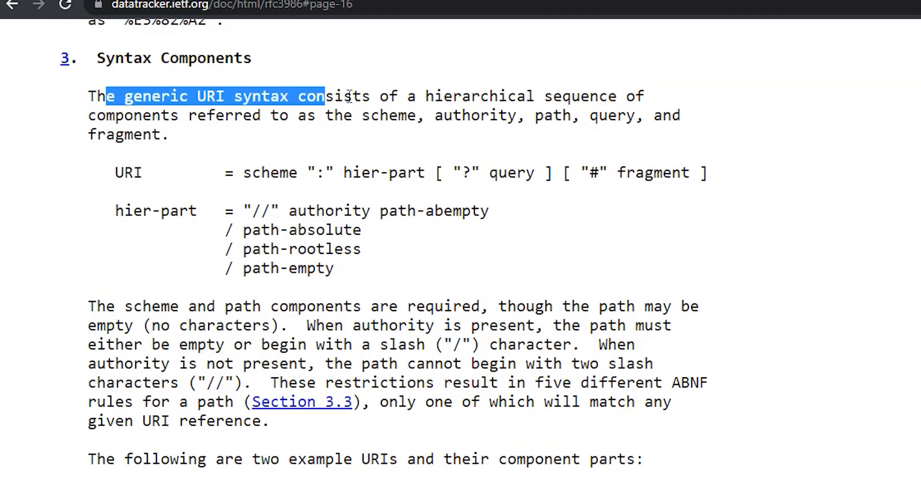
{"action": "left_click_drag", "start_coordinate": [323, 96], "coordinate": [626, 96]}
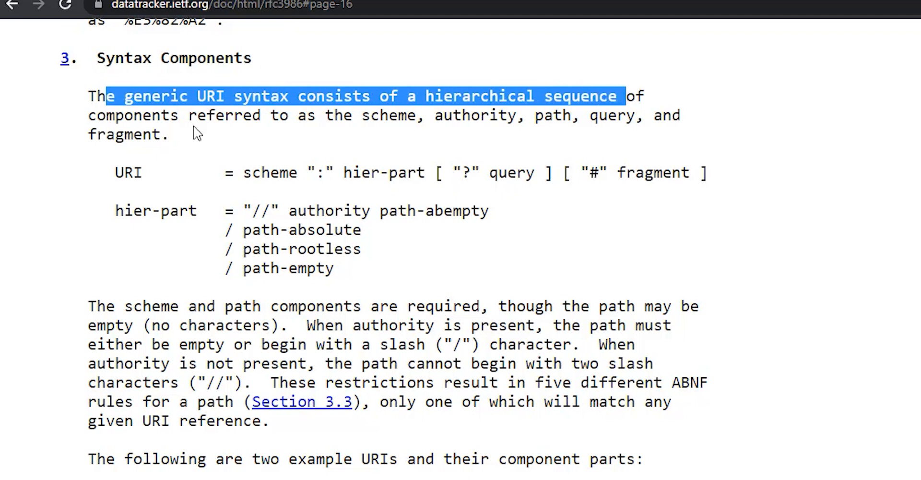
{"action": "double_click", "coordinate": [388, 115]}
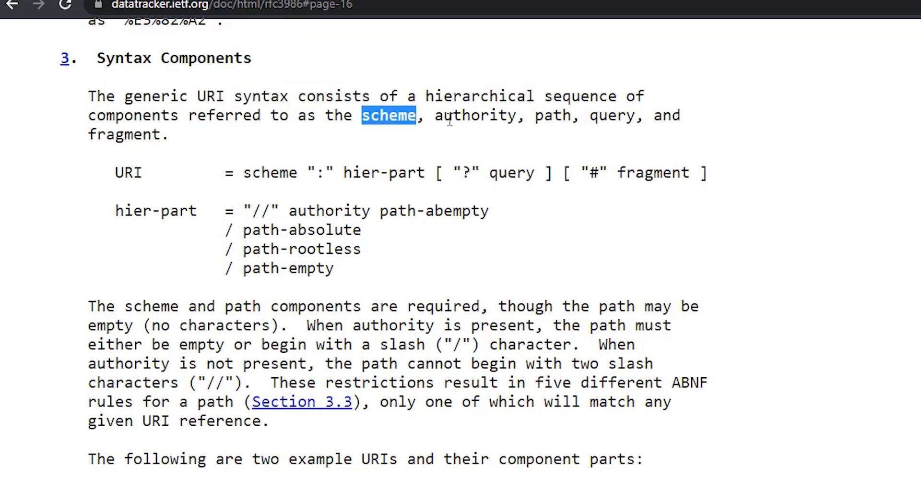
{"action": "double_click", "coordinate": [611, 115]}
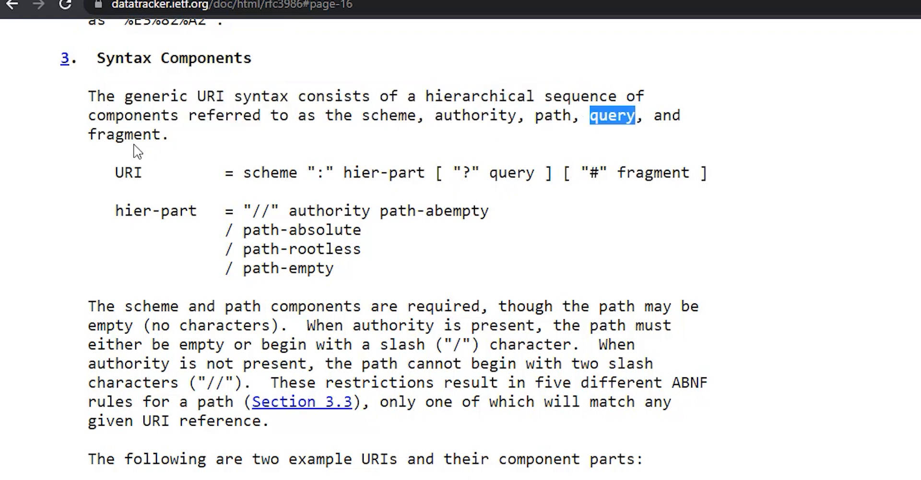
{"action": "key", "text": "ctrl+minus"}
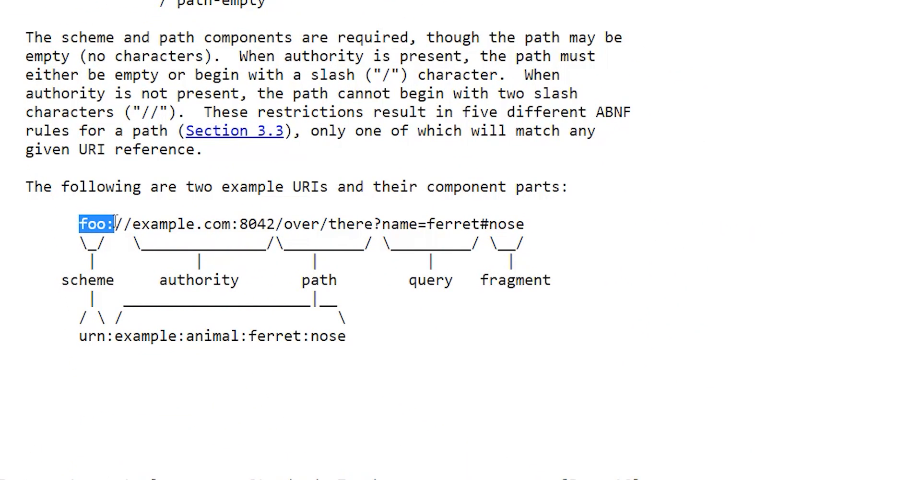
{"action": "mouse_move", "coordinate": [144, 224]}
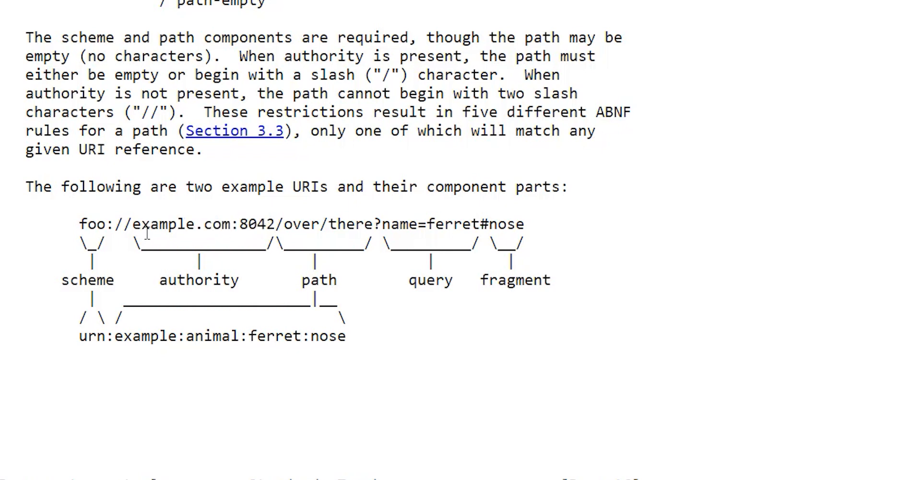
Step: Highlight the authority and path parts of the example URI, then load the disguised youtube.com address
{"action": "left_click_drag", "start_coordinate": [140, 223], "coordinate": [249, 224]}
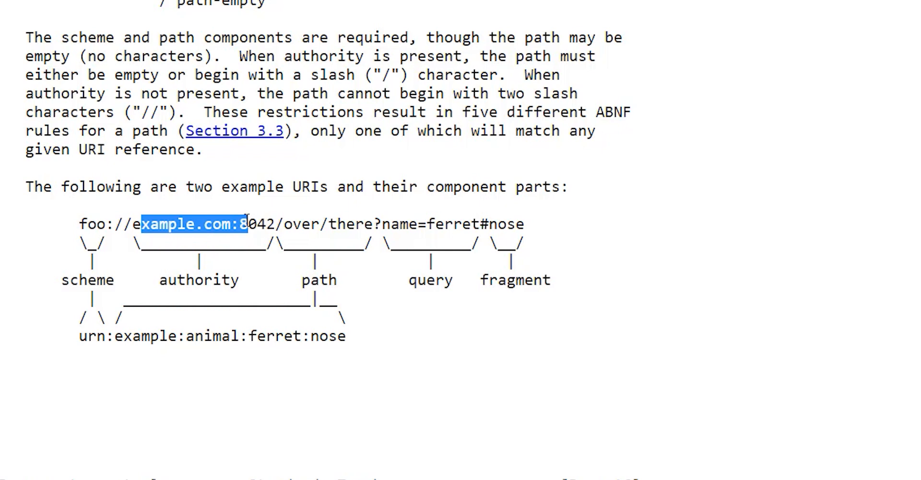
{"action": "left_click_drag", "start_coordinate": [240, 223], "coordinate": [124, 224]}
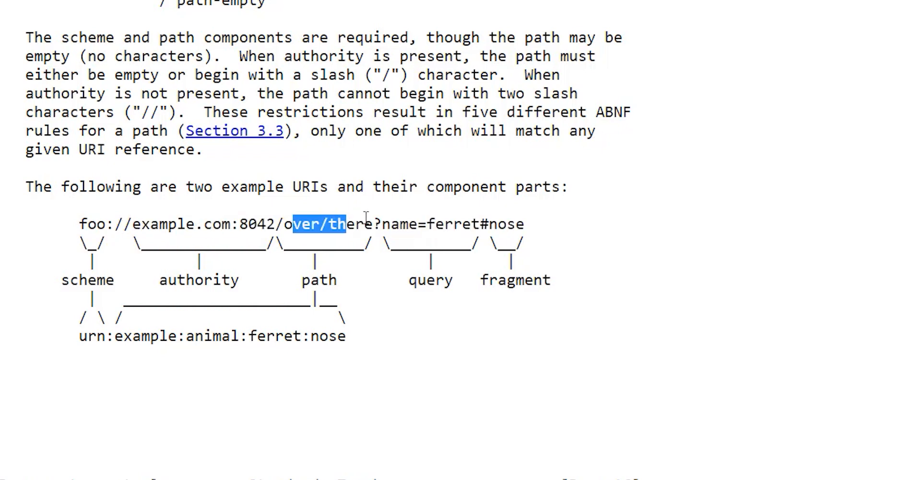
{"action": "left_click_drag", "start_coordinate": [332, 223], "coordinate": [373, 223]}
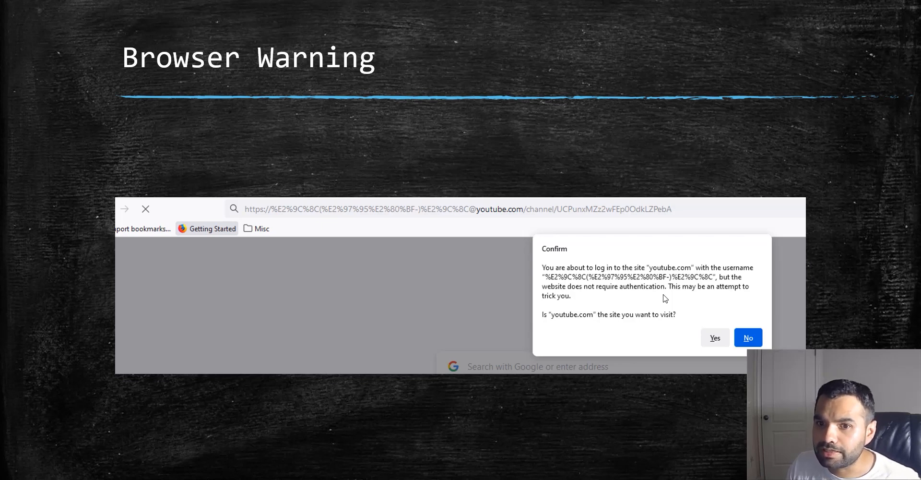
{"action": "mouse_move", "coordinate": [519, 217]}
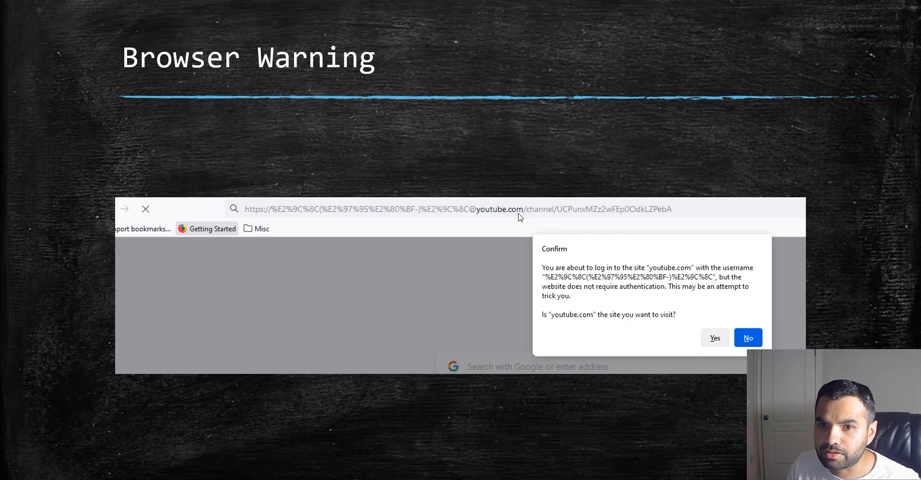
{"action": "mouse_move", "coordinate": [556, 222]}
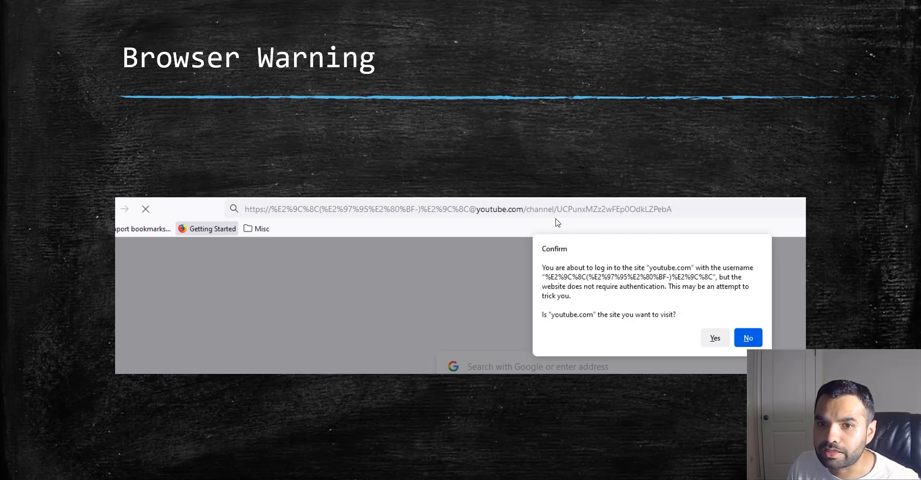
{"action": "mouse_move", "coordinate": [725, 267]}
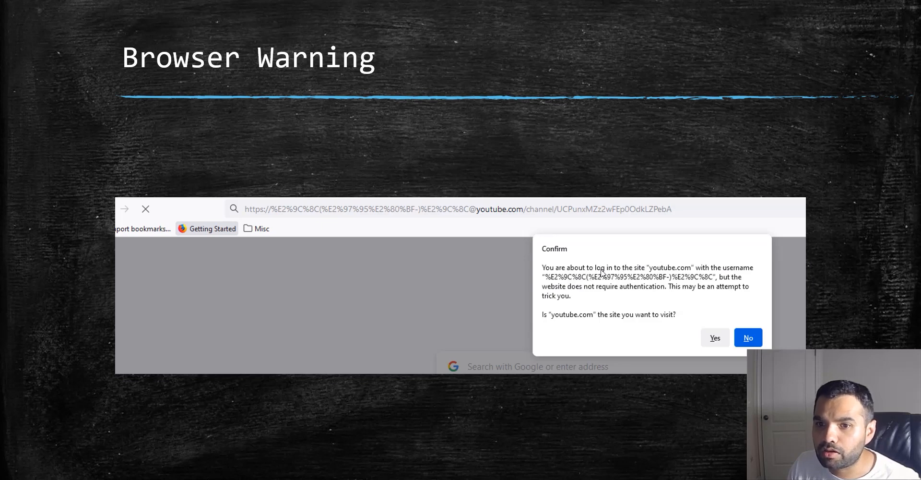
{"action": "mouse_move", "coordinate": [721, 274]}
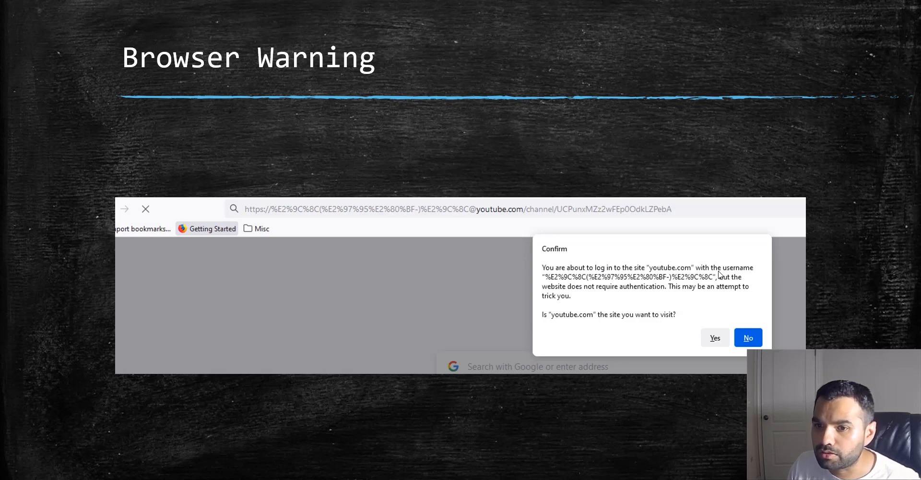
{"action": "mouse_move", "coordinate": [591, 316]}
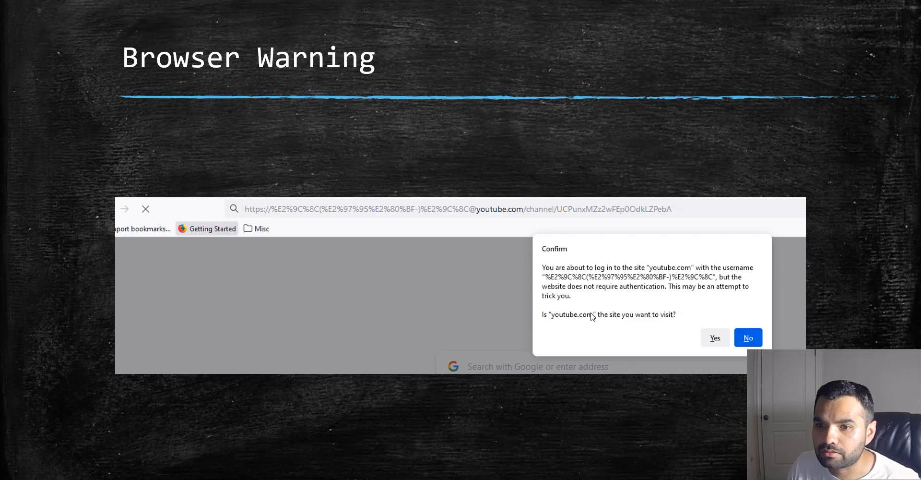
{"action": "mouse_move", "coordinate": [651, 292]}
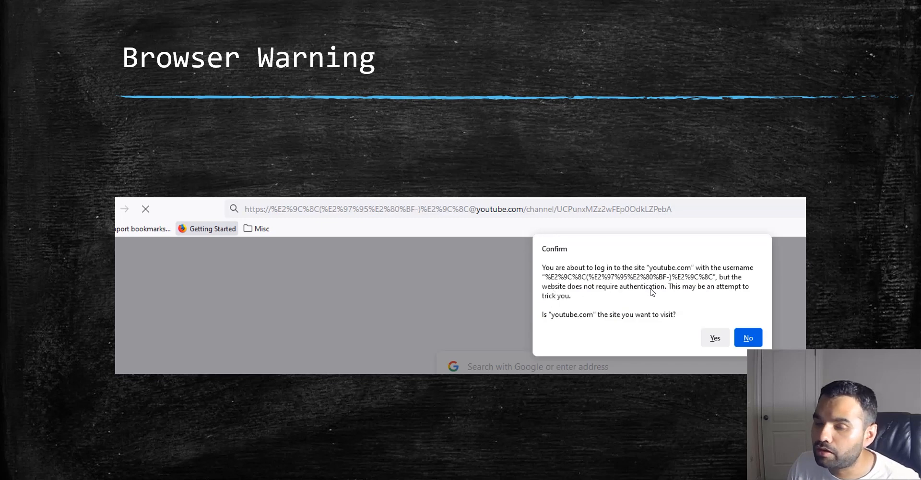
{"action": "mouse_move", "coordinate": [742, 298]}
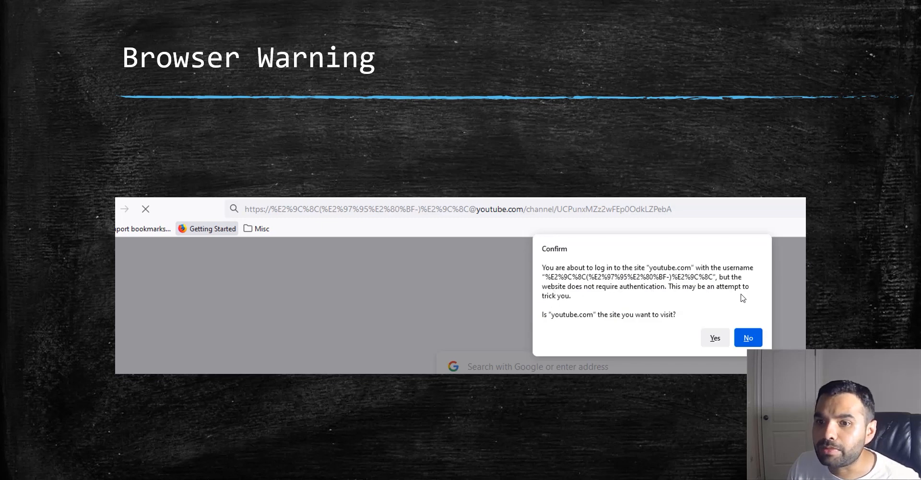
{"action": "mouse_move", "coordinate": [569, 309]}
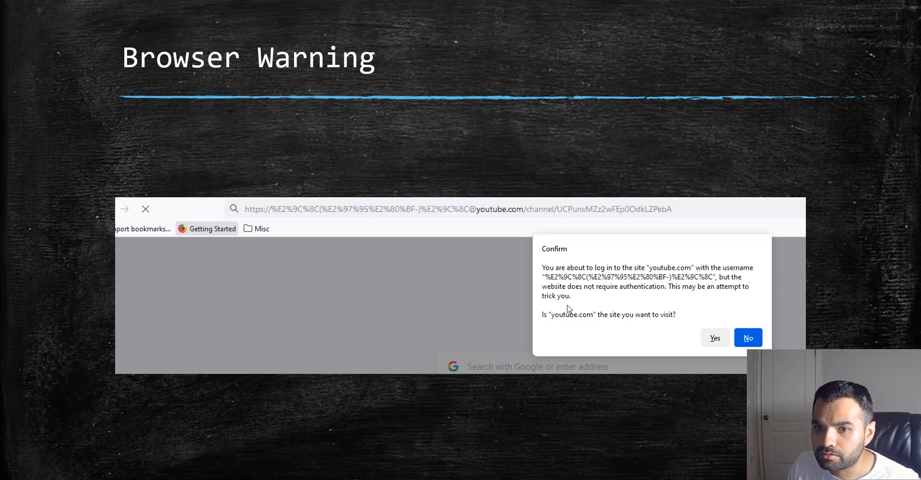
{"action": "mouse_move", "coordinate": [641, 325]}
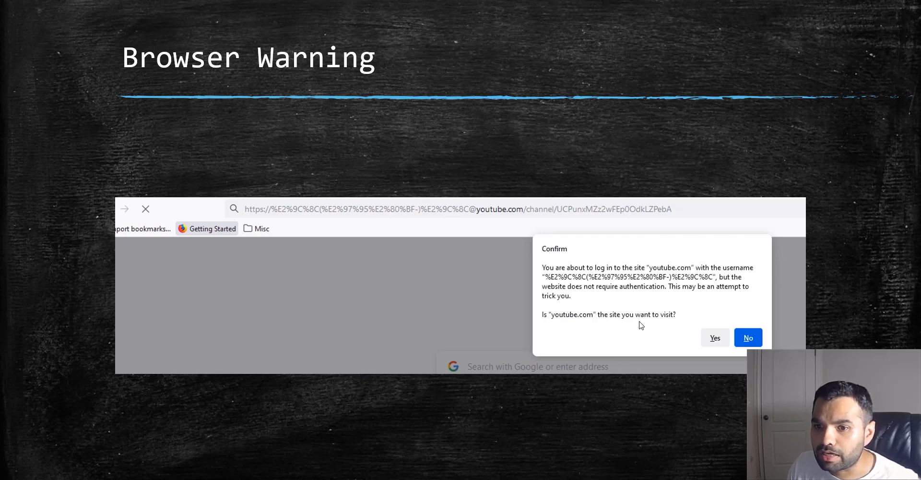
{"action": "mouse_move", "coordinate": [461, 293]}
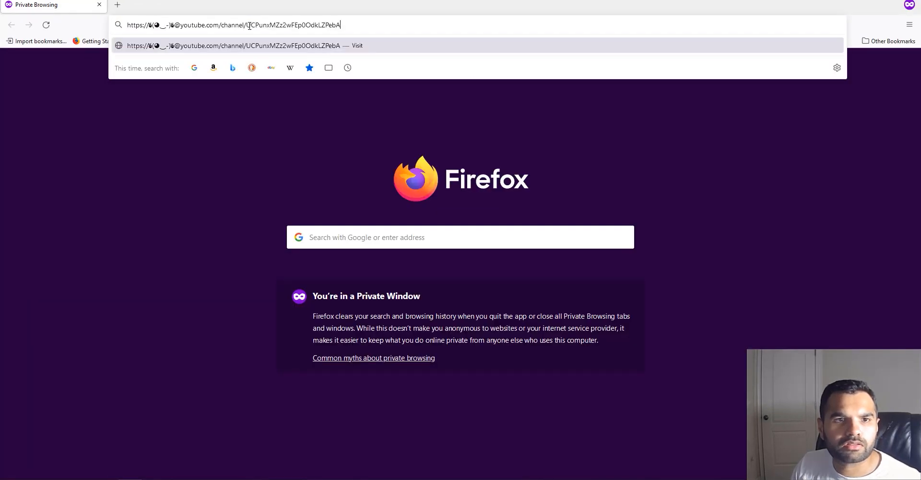
{"action": "key", "text": "Return"}
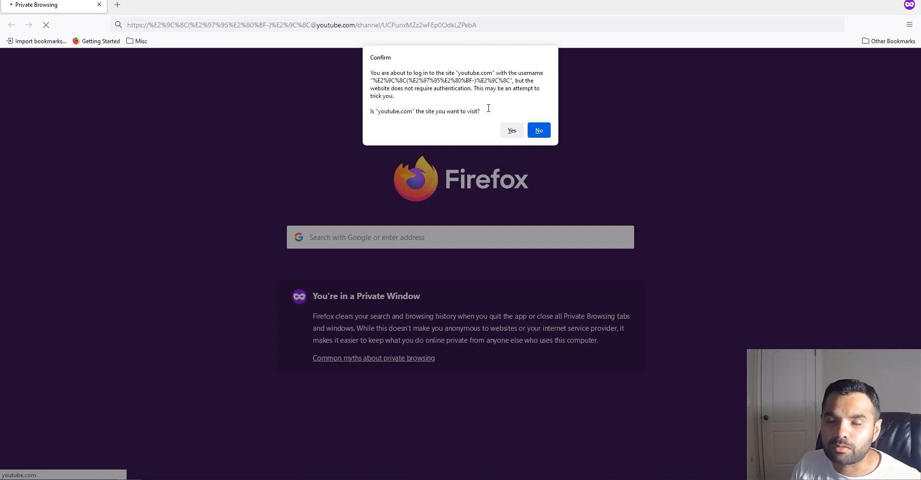
{"action": "mouse_move", "coordinate": [424, 108]}
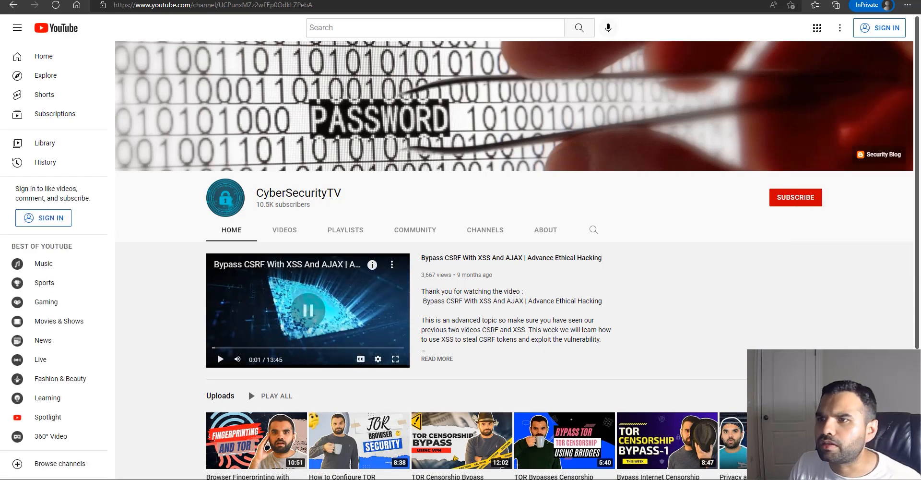
Step: Select the Edge InPrivate address bar to enter the obfuscated youtube.com URL
{"action": "left_click", "coordinate": [149, 12]}
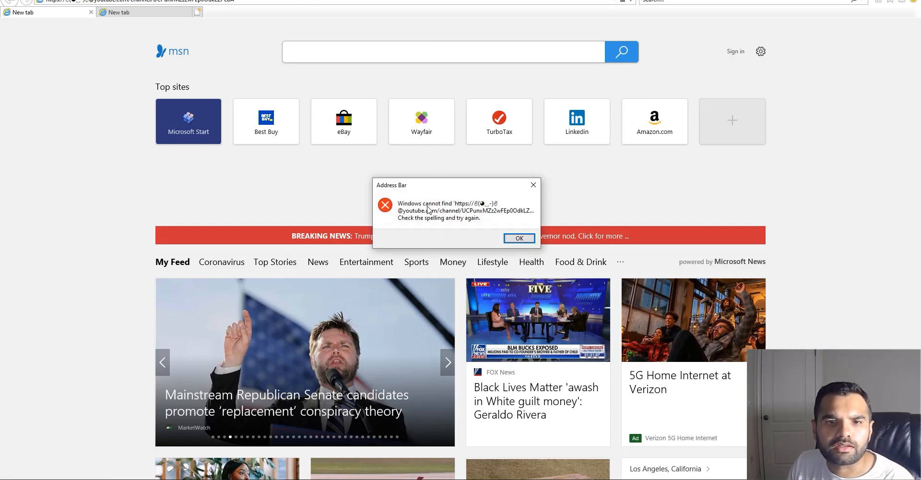
{"action": "mouse_move", "coordinate": [443, 219]}
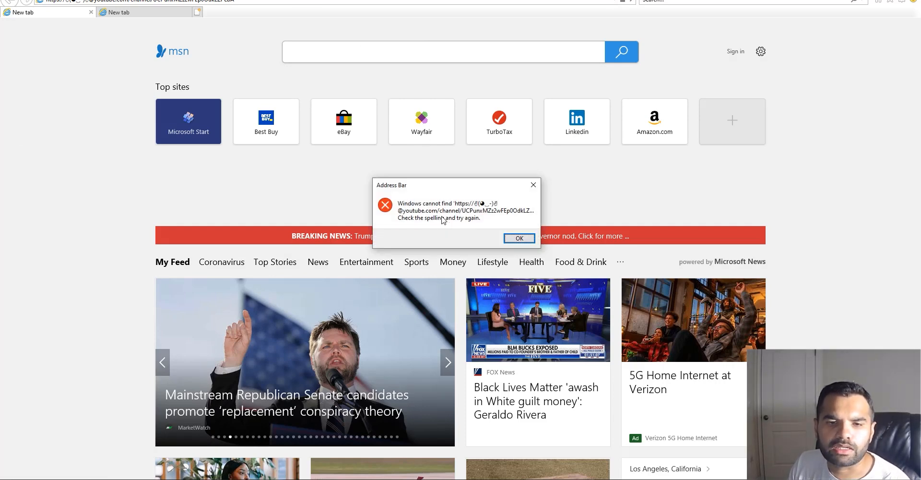
{"action": "mouse_move", "coordinate": [452, 213]}
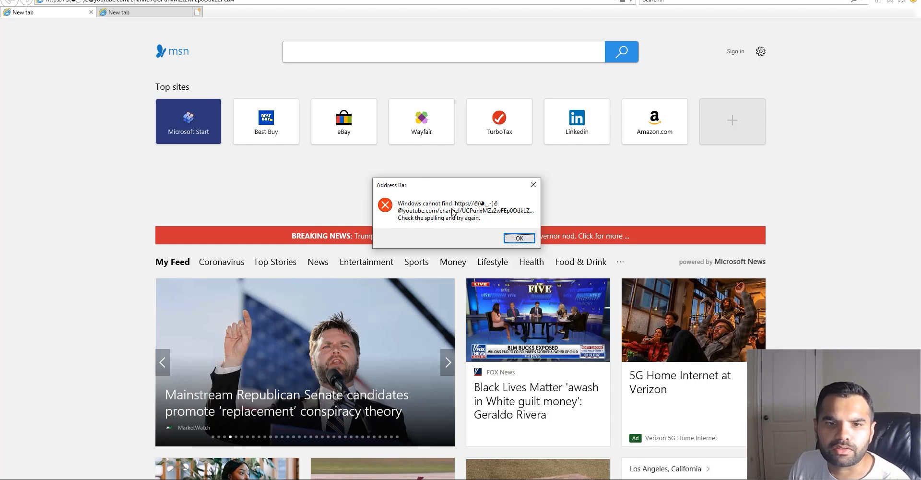
{"action": "mouse_move", "coordinate": [462, 221]}
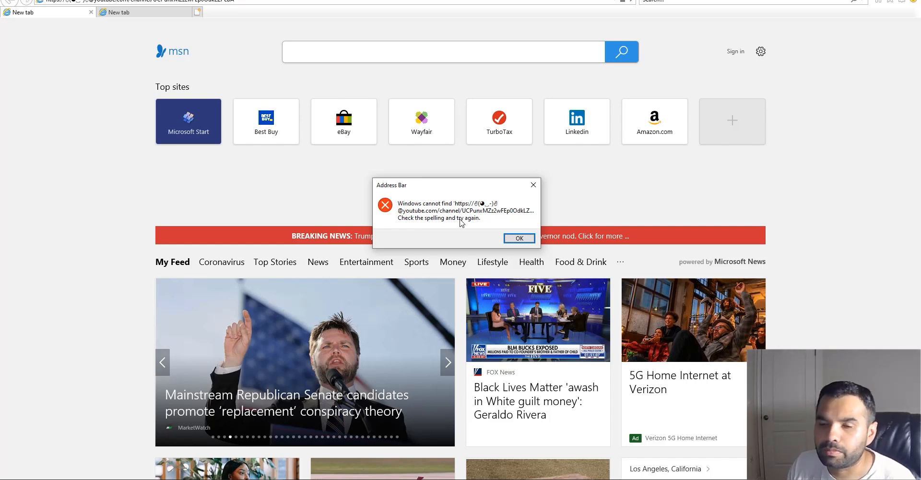
{"action": "mouse_move", "coordinate": [815, 322]}
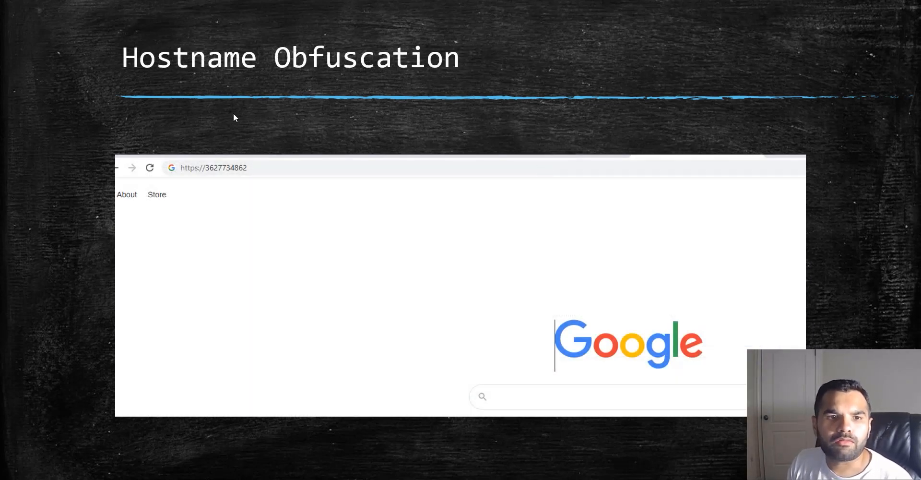
{"action": "mouse_move", "coordinate": [183, 183]}
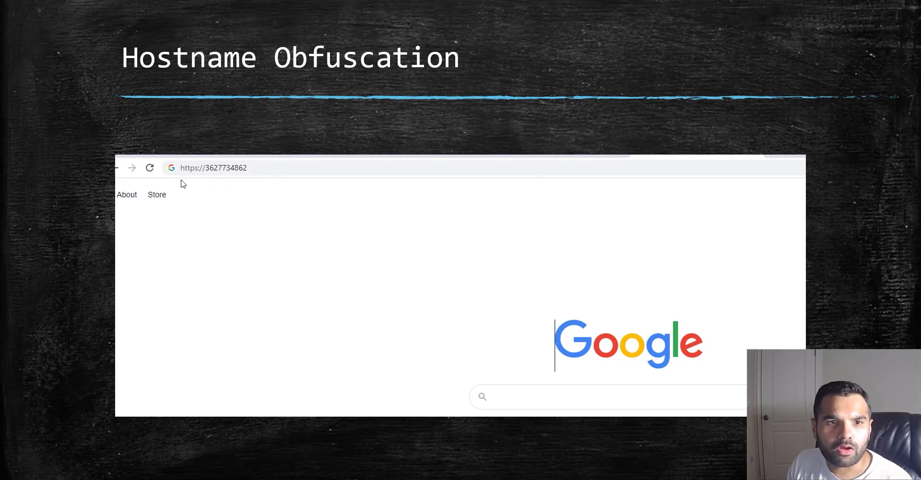
{"action": "mouse_move", "coordinate": [213, 169]}
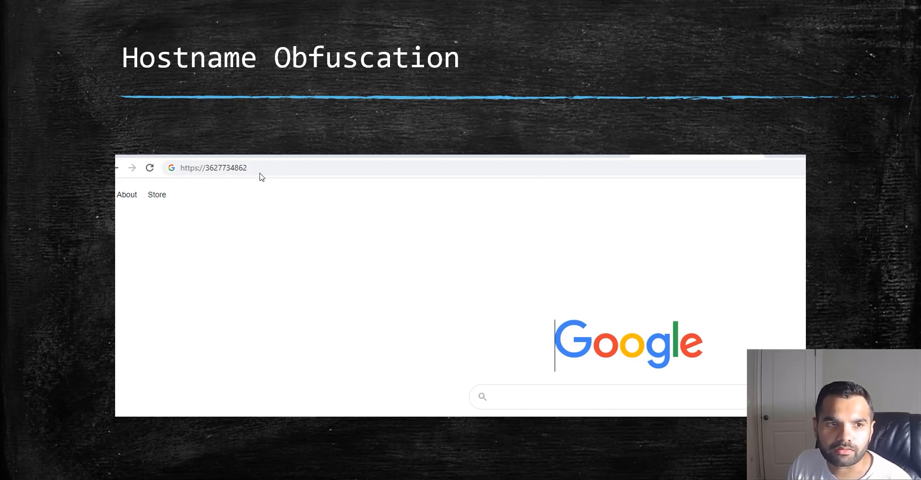
{"action": "mouse_move", "coordinate": [545, 300]}
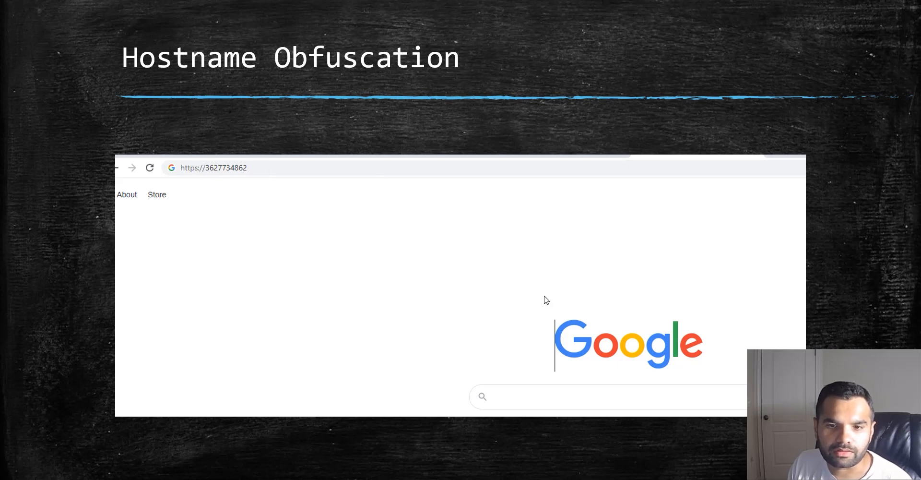
{"action": "mouse_move", "coordinate": [218, 180]}
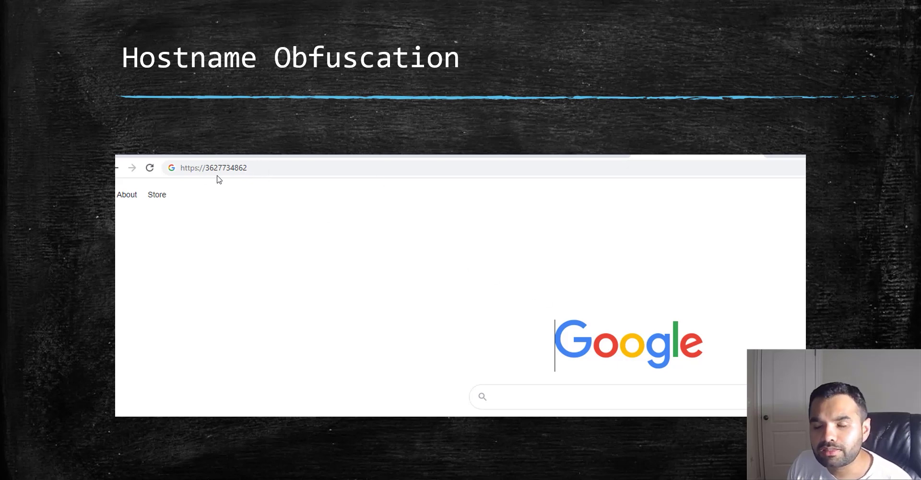
{"action": "mouse_move", "coordinate": [211, 161]}
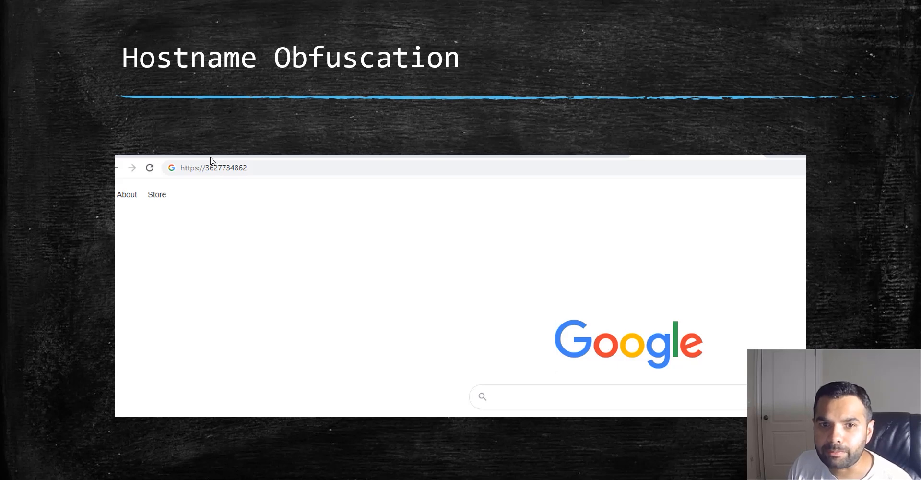
{"action": "mouse_move", "coordinate": [208, 179]}
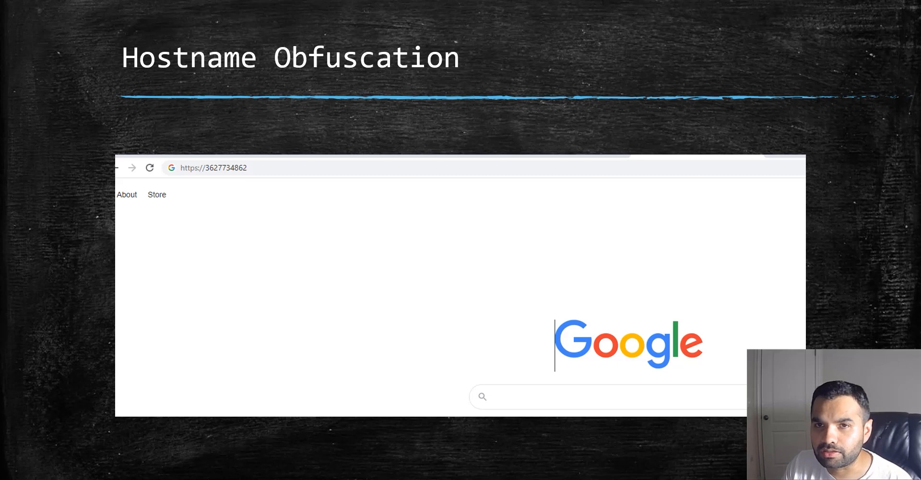
{"action": "mouse_move", "coordinate": [747, 260]}
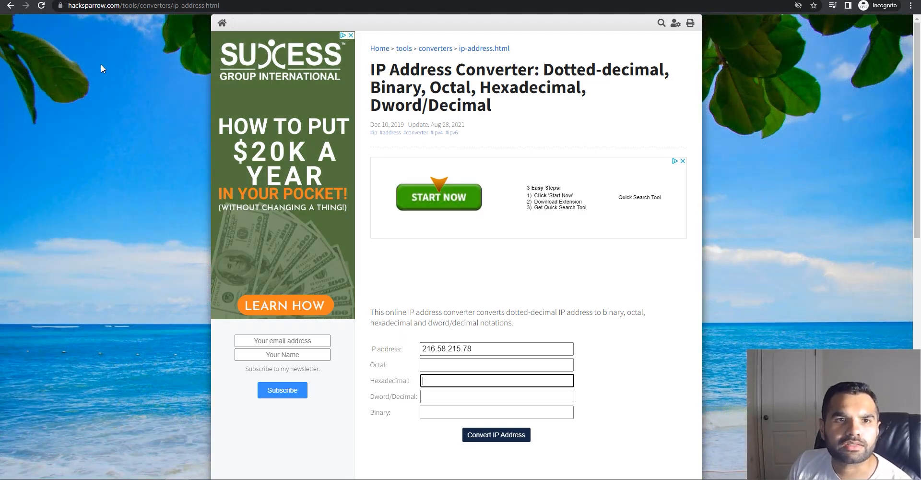
Step: Convert 216.58.215.78 into its other notations in the Hacksparrow converter
{"action": "scroll", "scroll_direction": "down", "scroll_amount": 3}
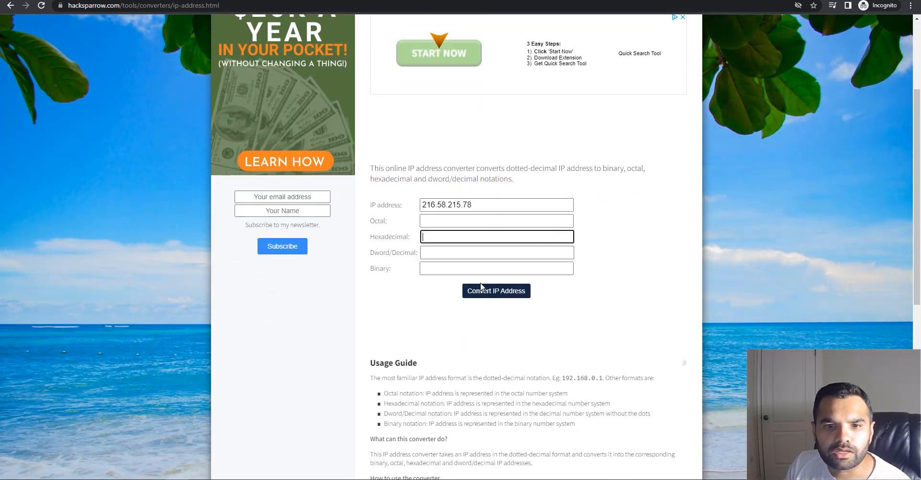
{"action": "left_click", "coordinate": [496, 289]}
{"action": "type", "text": "https:"}
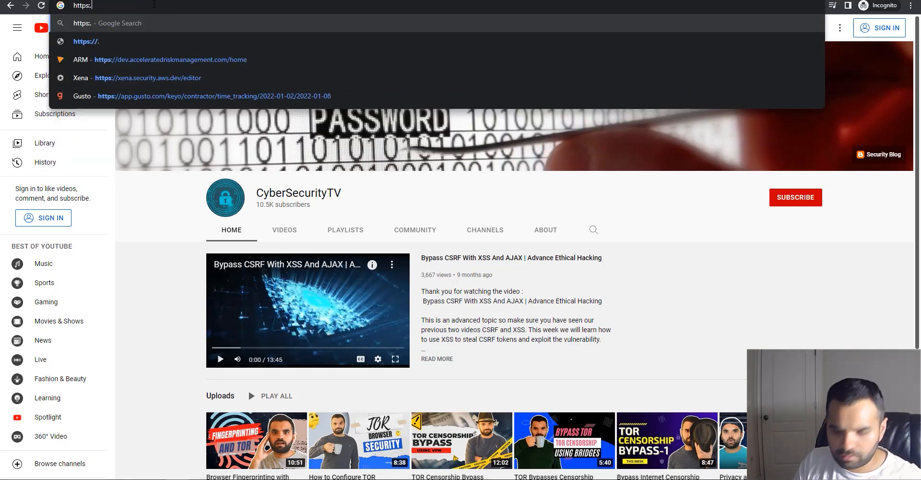
{"action": "key", "text": "Return"}
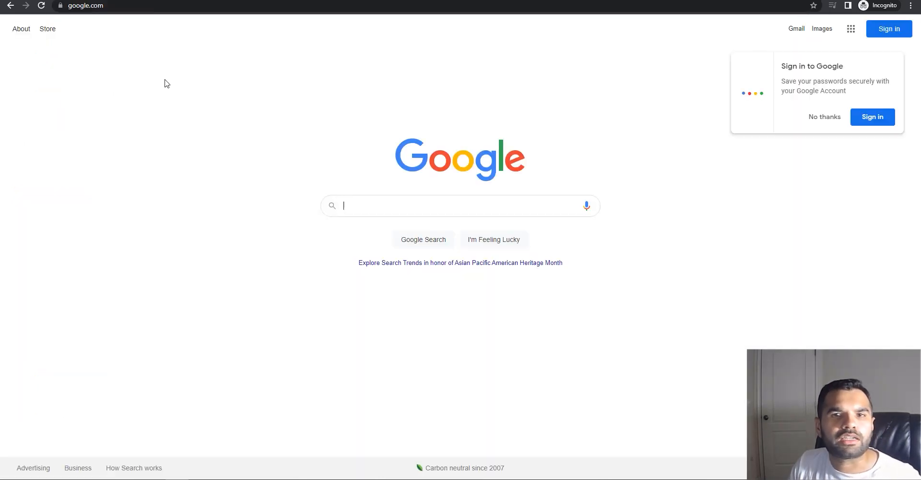
{"action": "mouse_move", "coordinate": [262, 83]}
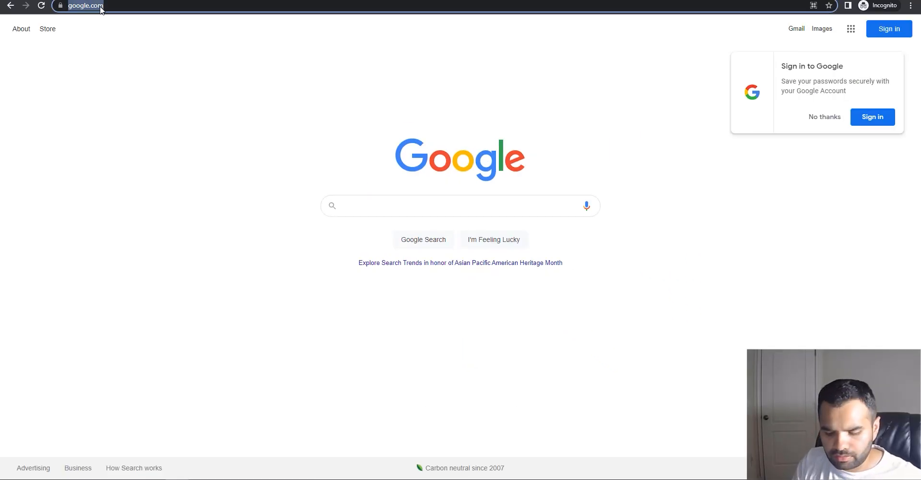
{"action": "type", "text": "https://youtube.com"}
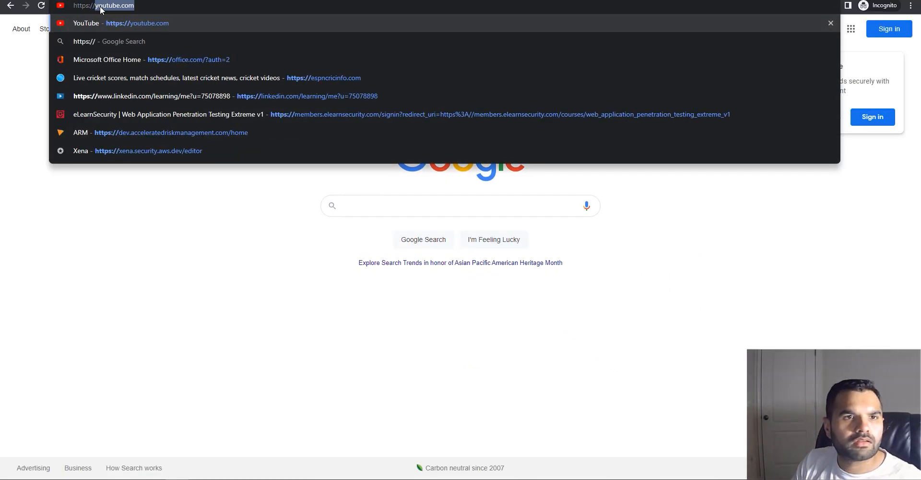
{"action": "key", "text": "Return"}
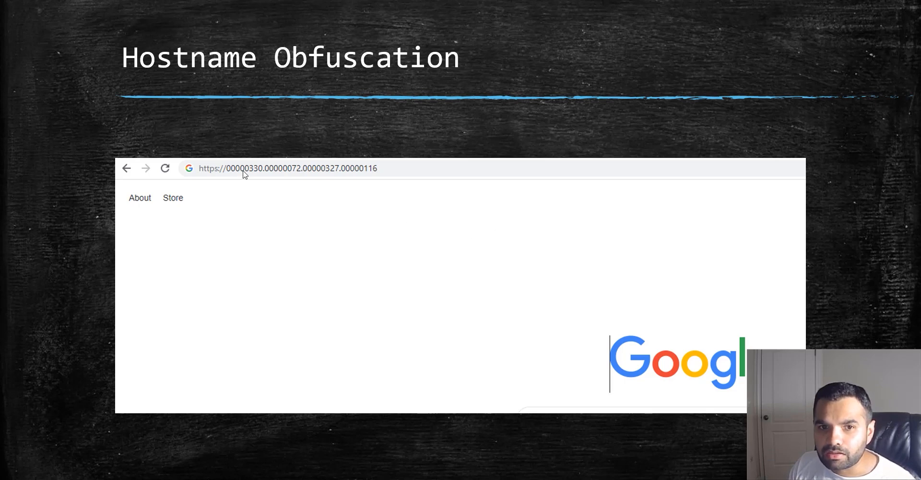
{"action": "mouse_move", "coordinate": [271, 178]}
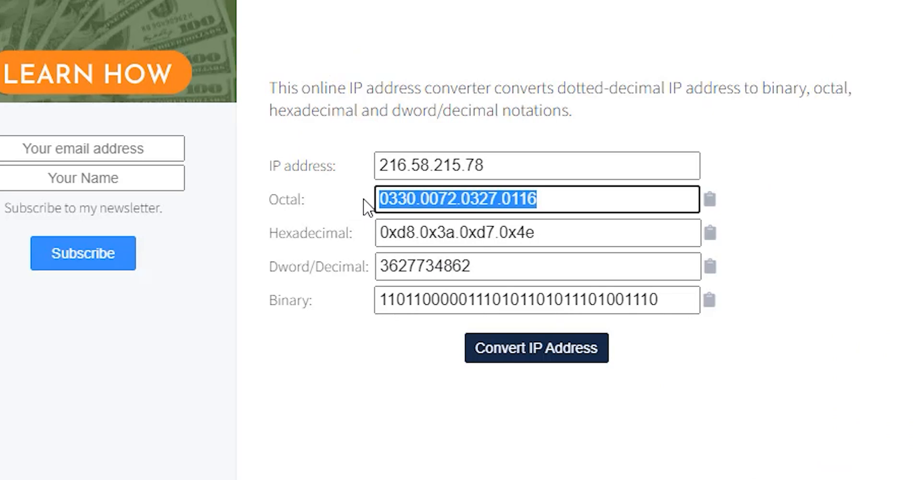
{"action": "mouse_move", "coordinate": [844, 285]}
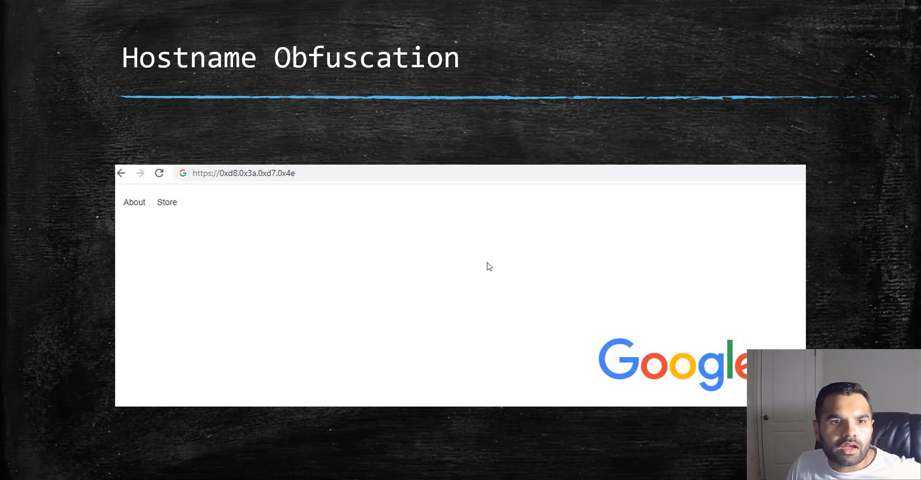
{"action": "mouse_move", "coordinate": [329, 301]}
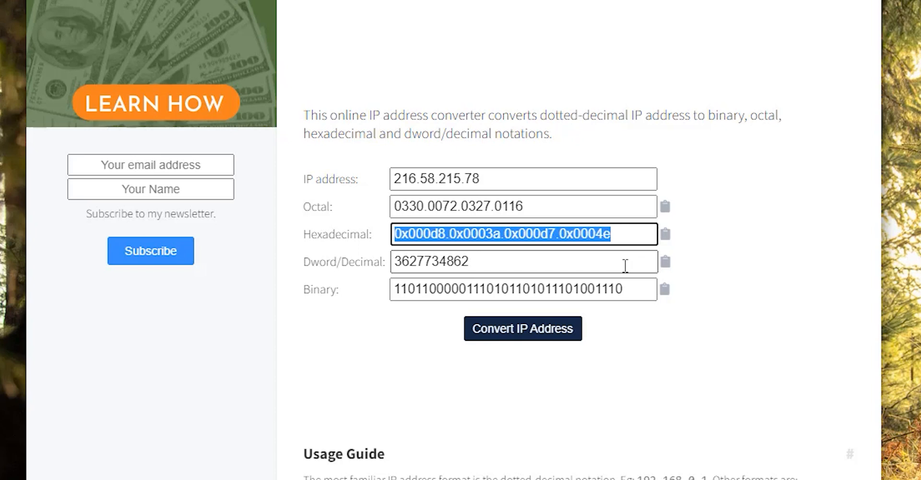
{"action": "left_click", "coordinate": [85, 6]}
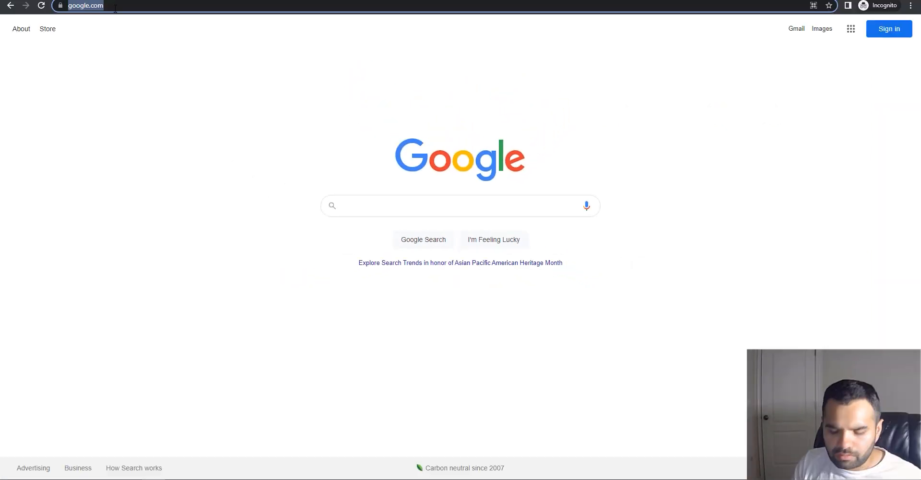
{"action": "type", "text": "https://0x000d8.0x0003a.0x000d7.0x0004e"}
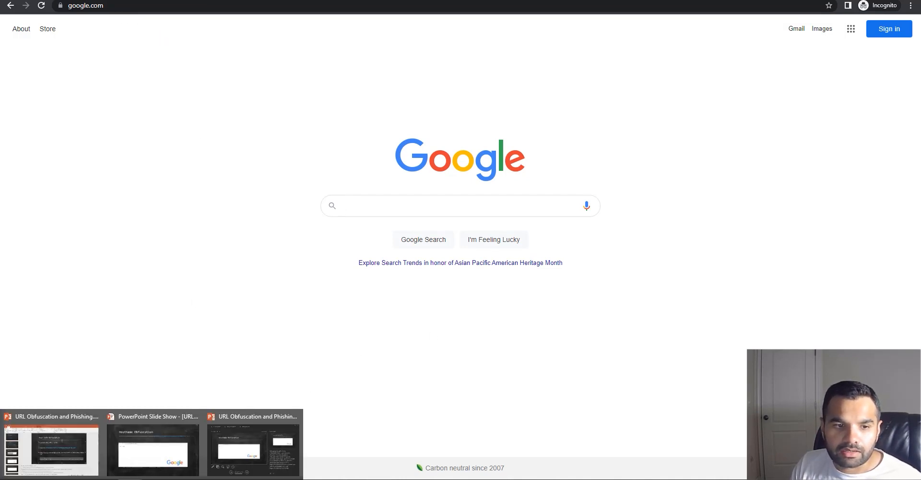
{"action": "left_click", "coordinate": [153, 449]}
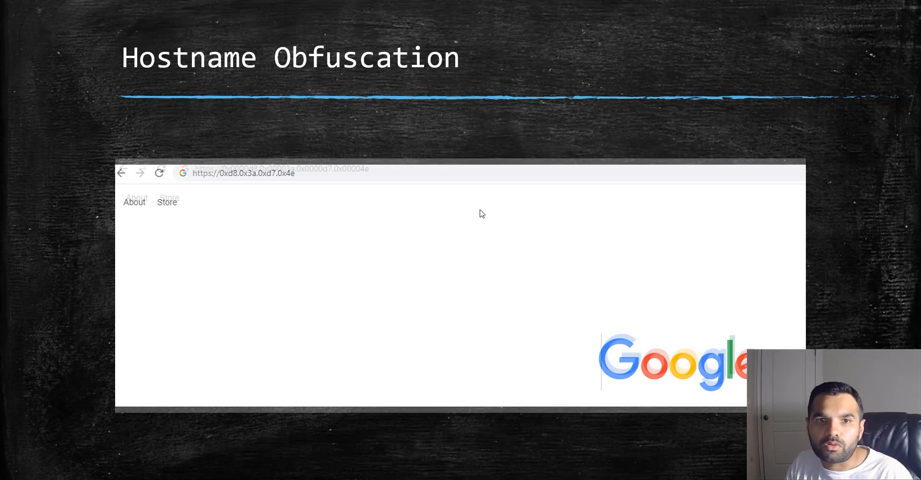